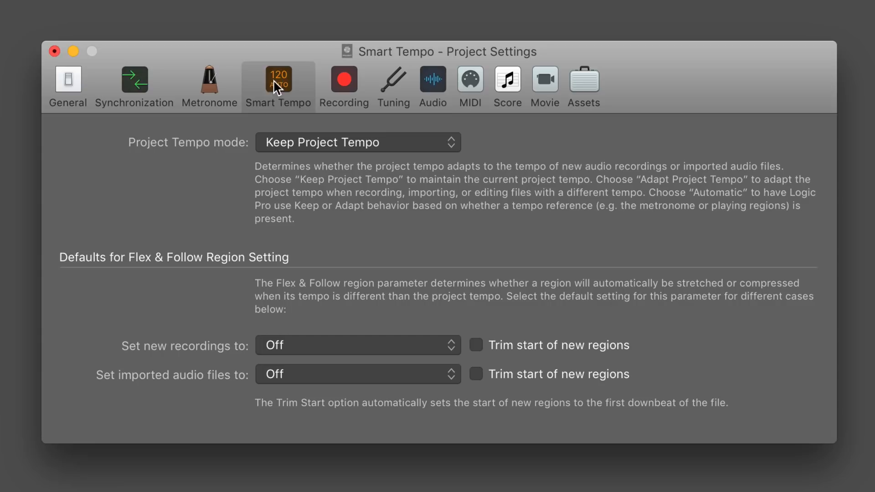
mouse_move(317, 149)
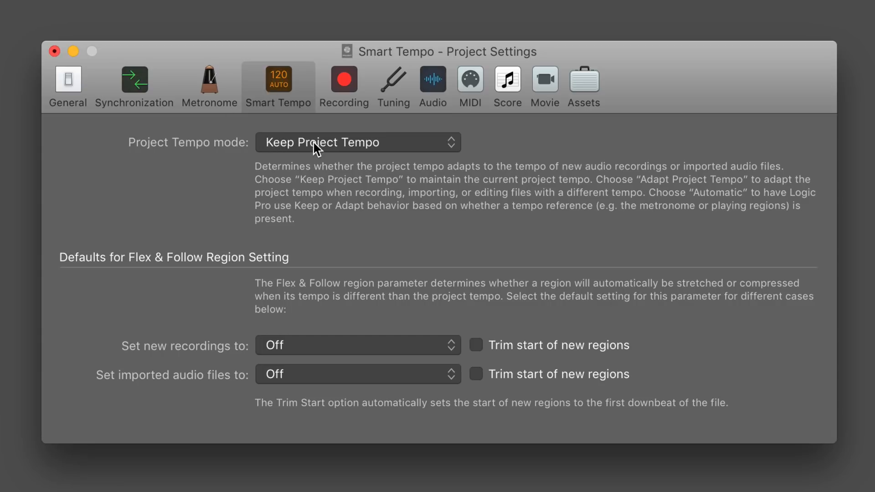
mouse_move(312, 352)
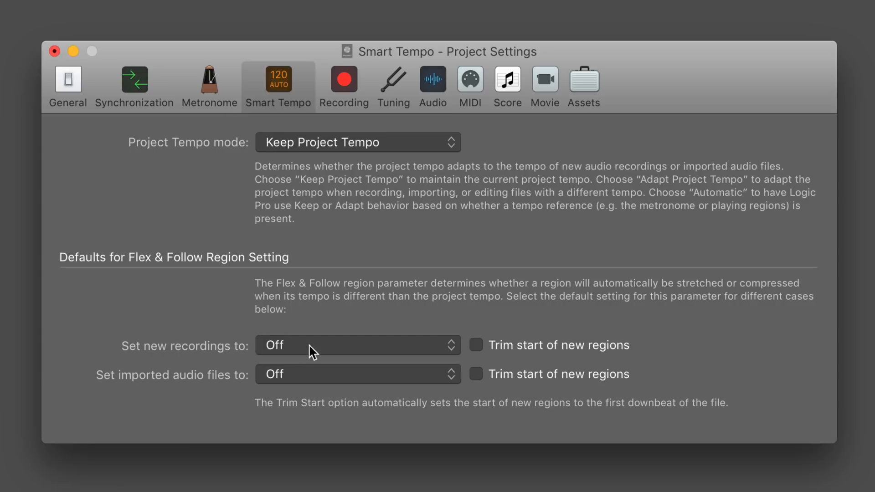
mouse_move(346, 328)
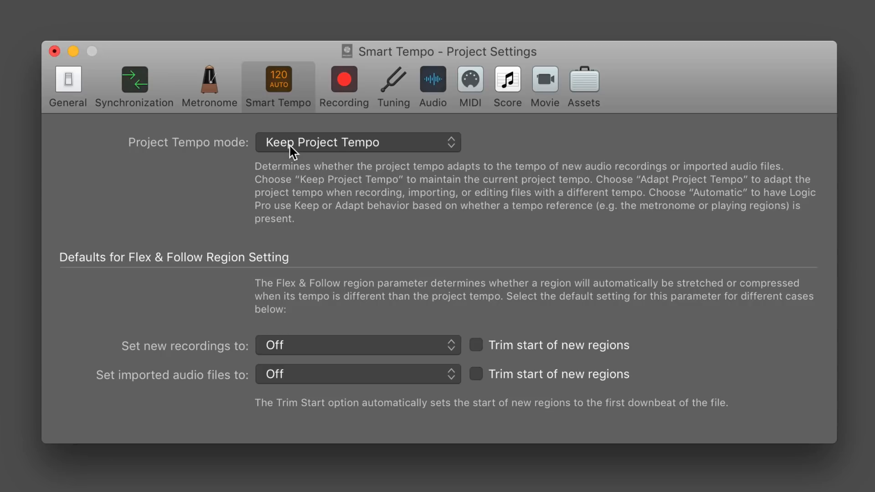
mouse_move(256, 312)
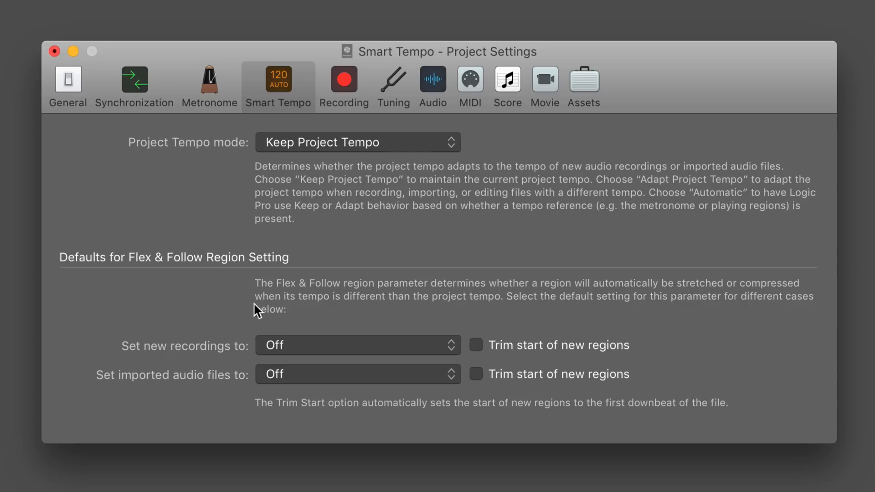
Set new recordings to flex On + Align Bars and Beats in Smart Tempo settings
click(358, 345)
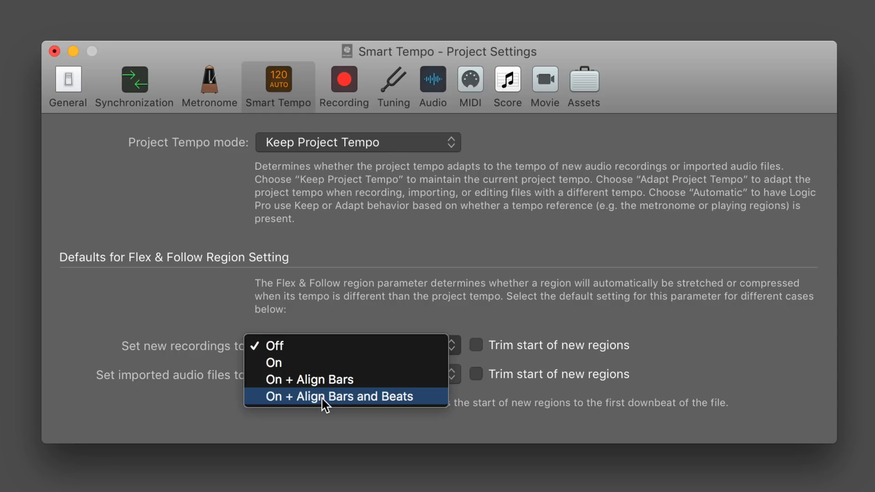
click(338, 397)
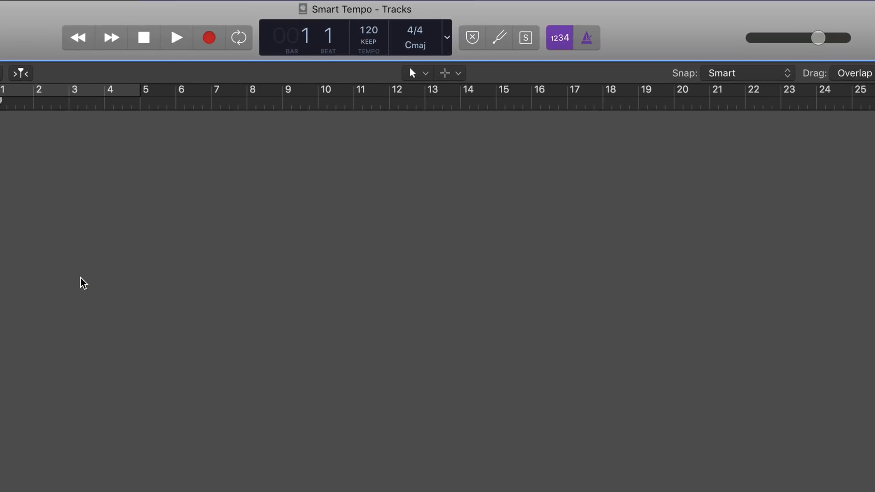
Choose when the metronome click sounds from the control bar's metronome menu
click(586, 37)
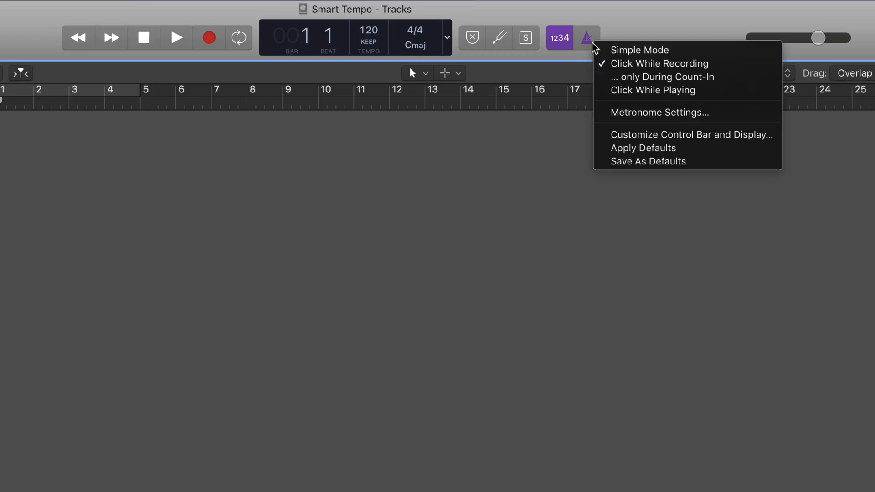
click(177, 182)
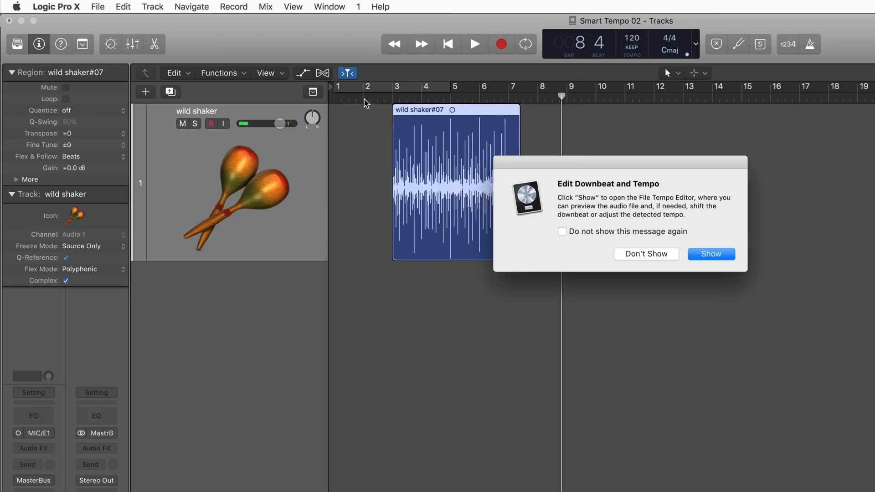
mouse_move(645, 254)
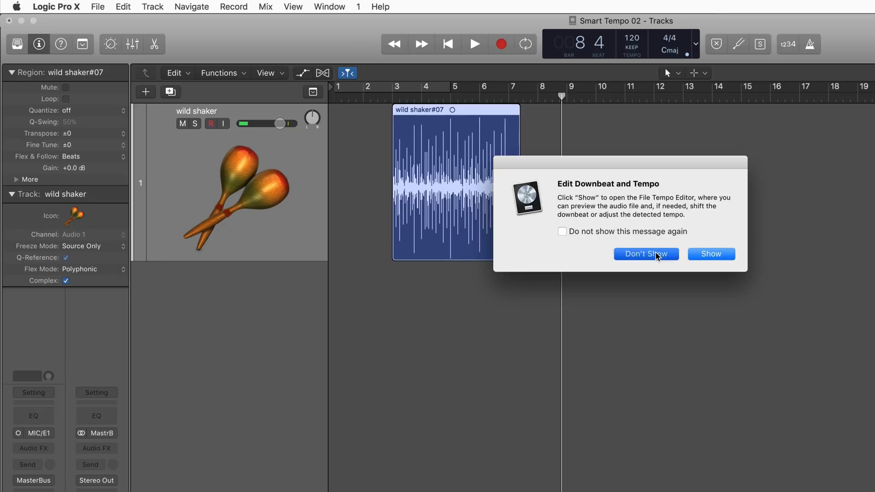
Dismiss the Edit Downbeat and Tempo prompt with Don't Show and enable the metronome
click(646, 255)
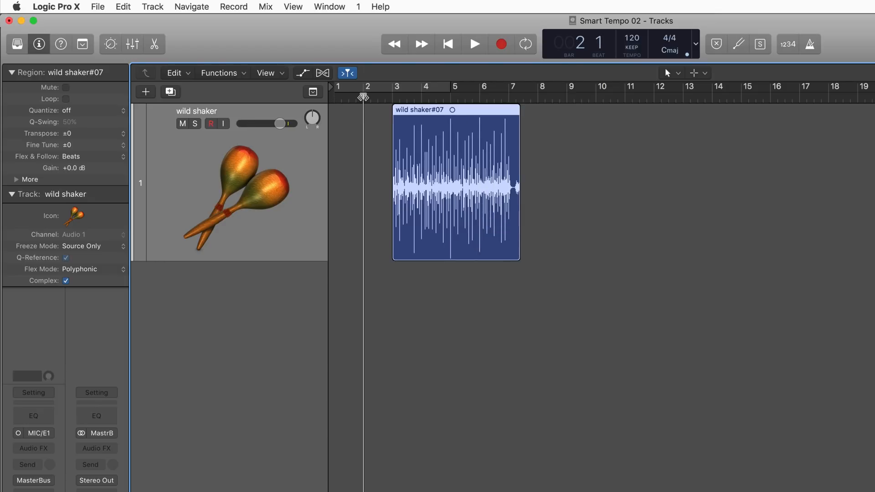
click(211, 124)
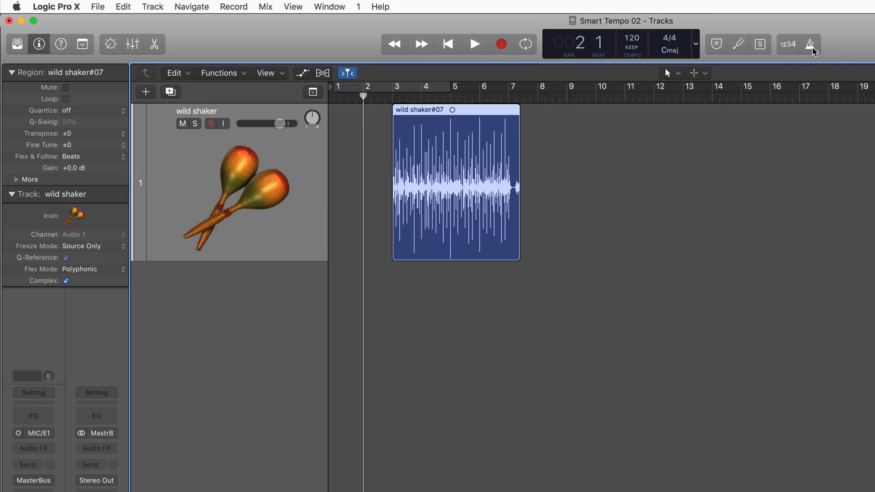
click(809, 43)
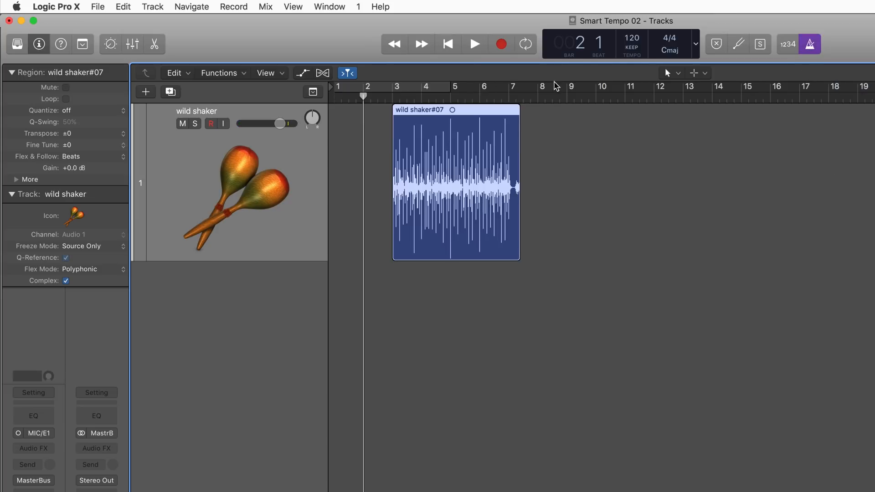
mouse_move(452, 113)
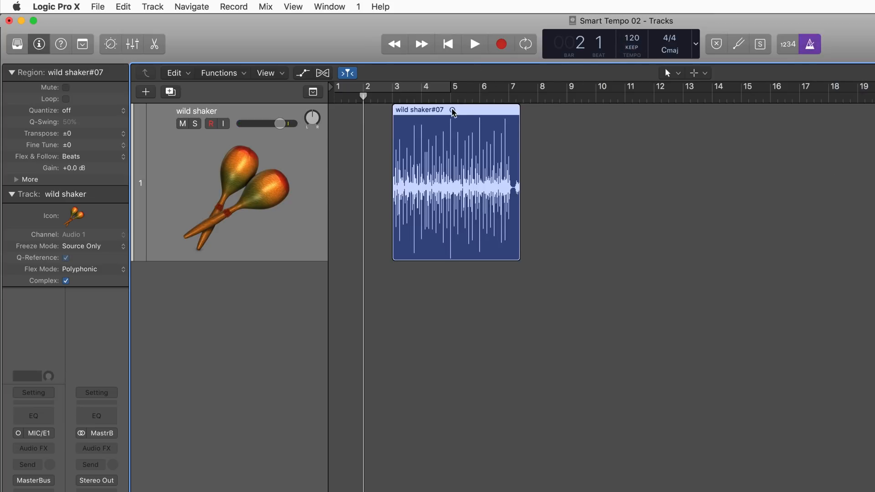
Play and stop the wild shaker region twice to audition it against the click
click(475, 44)
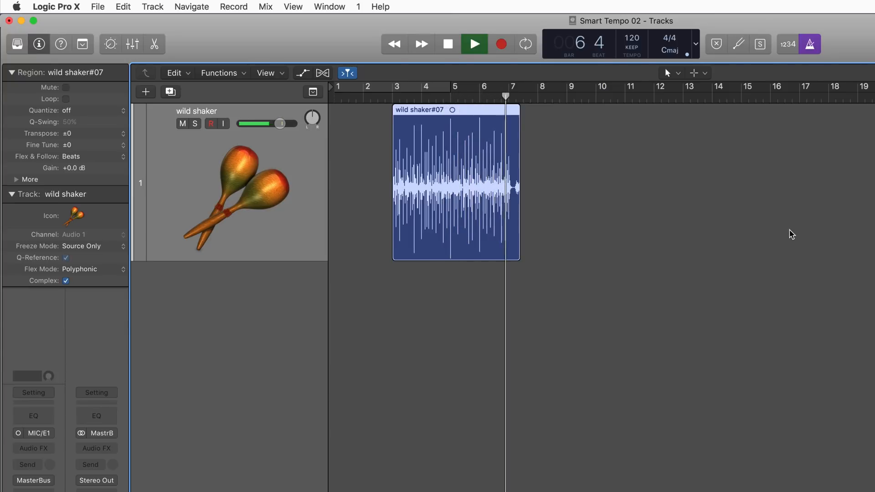
click(474, 43)
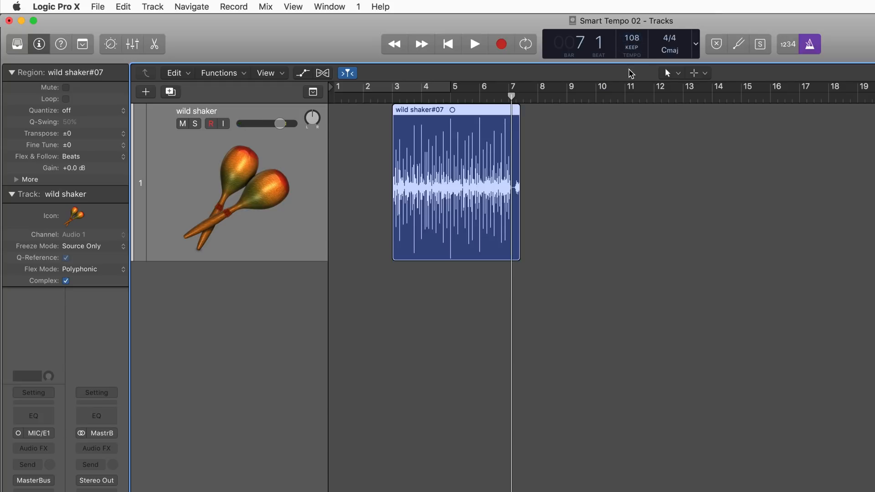
click(474, 44)
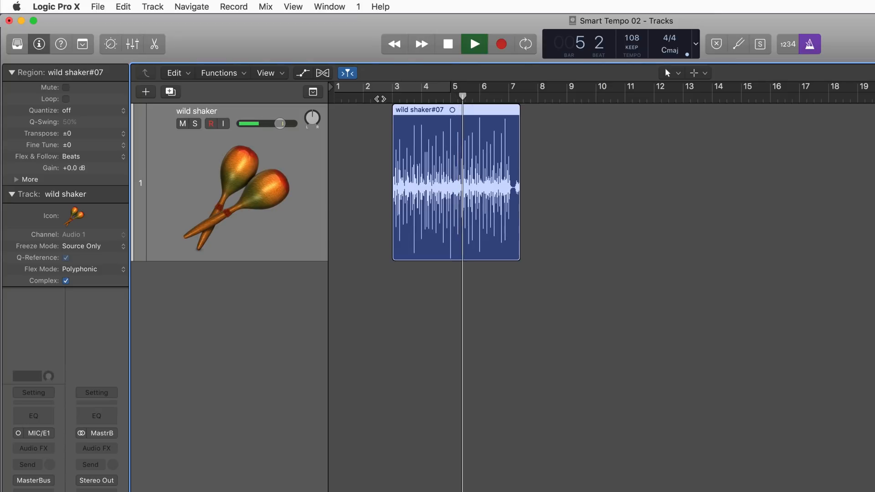
click(474, 44)
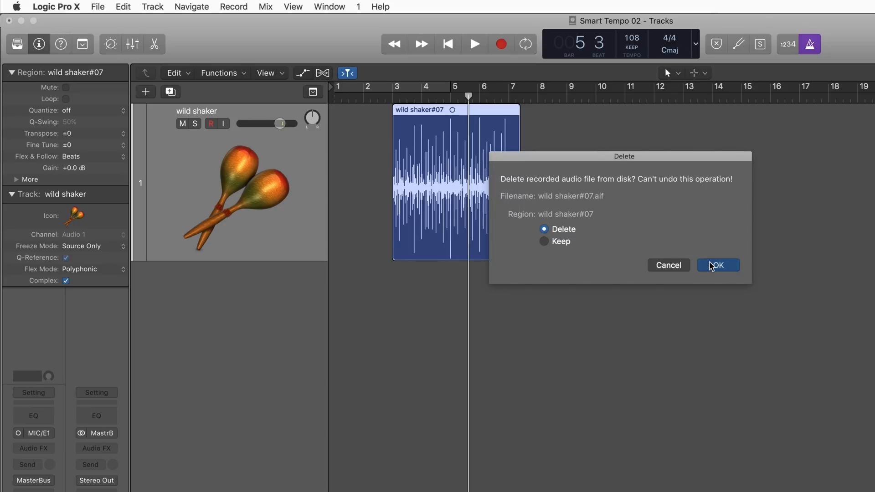
Delete the wild shaker recording from disk and set Smart Tempo mode to Adapt Project Tempo
click(718, 266)
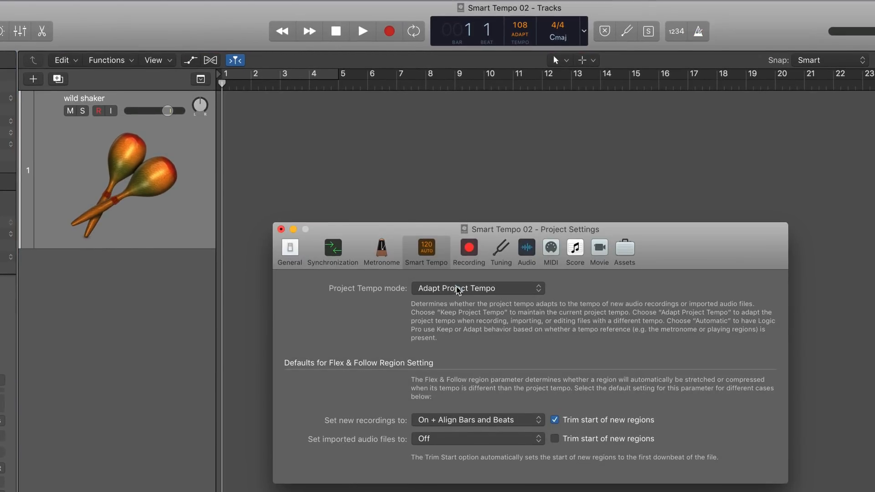
click(477, 288)
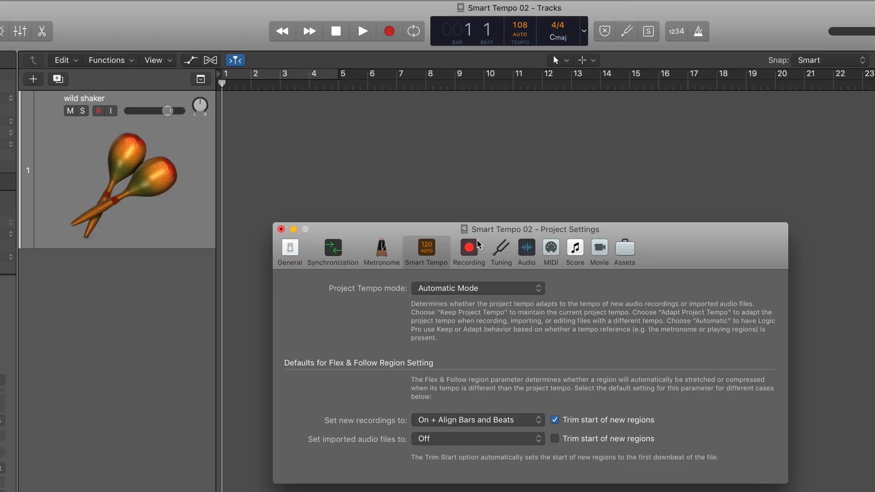
click(477, 288)
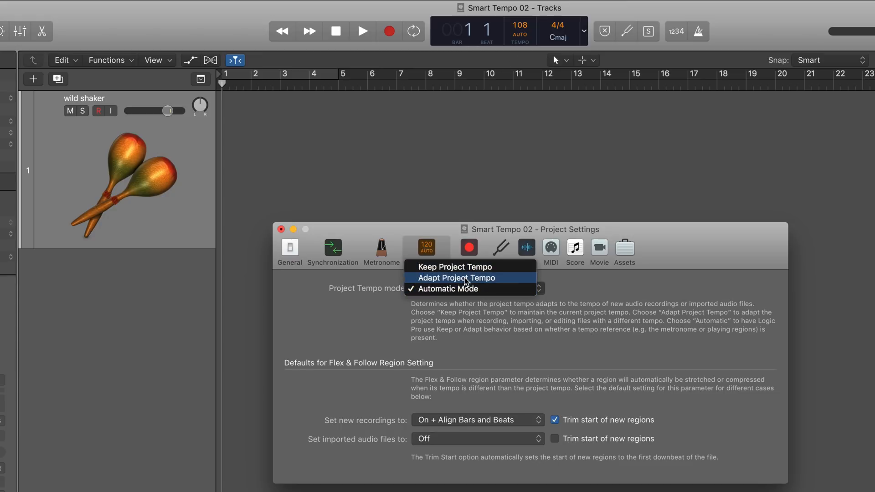
click(456, 278)
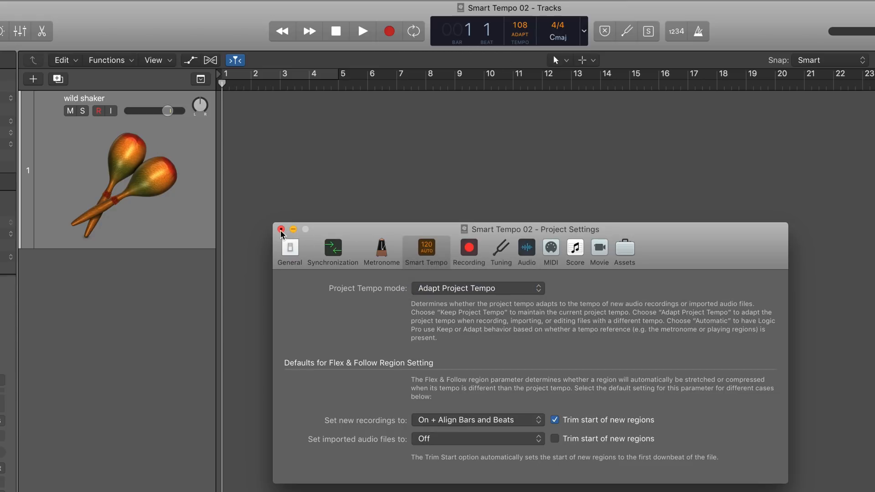
click(281, 230)
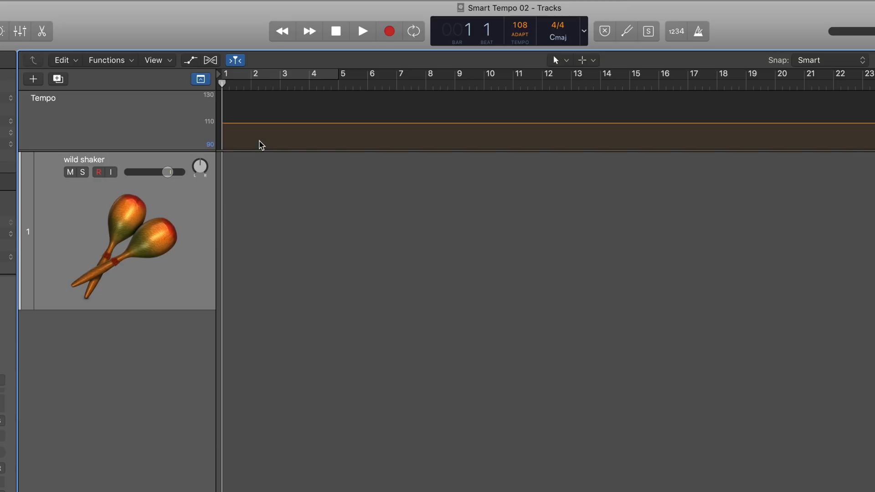
mouse_move(134, 135)
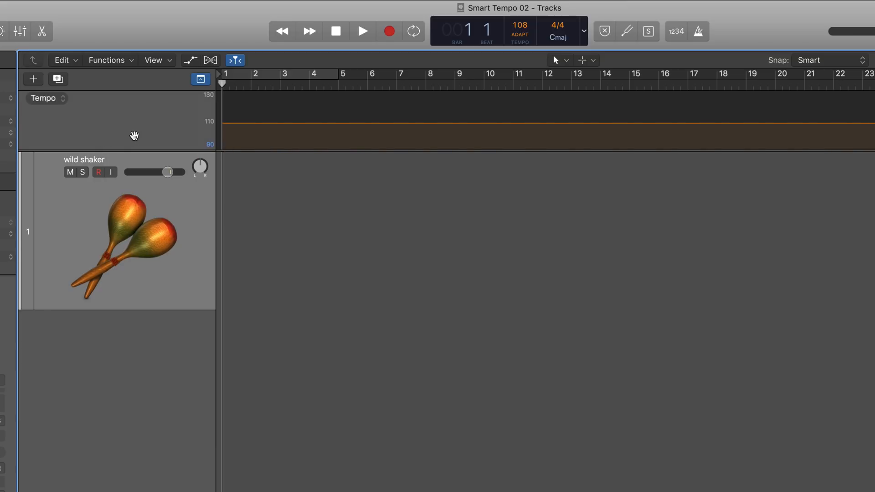
mouse_move(234, 194)
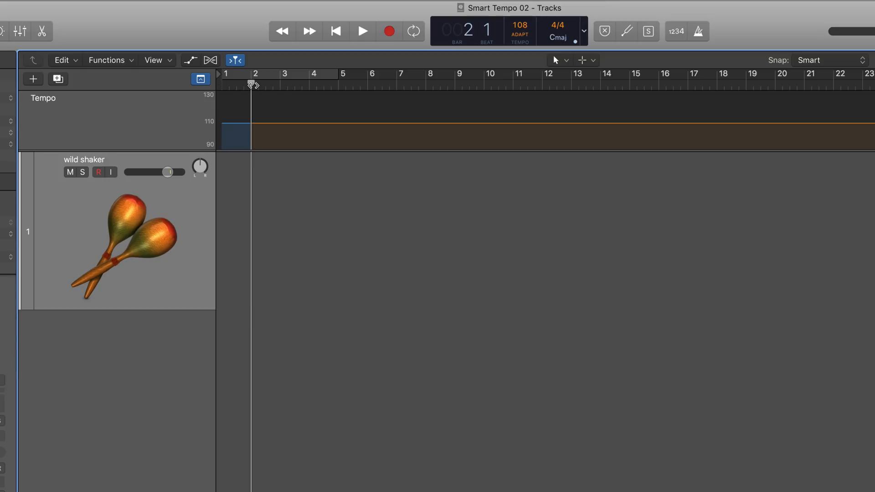
mouse_move(253, 85)
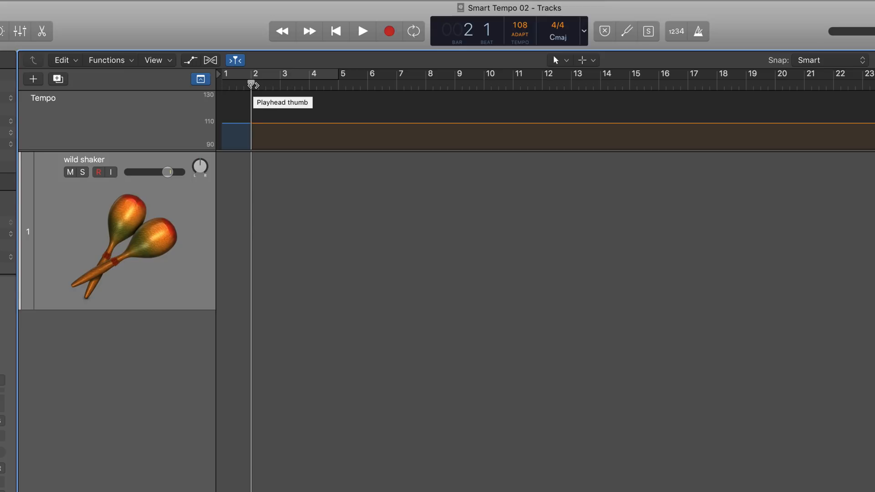
Record a free-tempo shaker performance on the wild shaker track
click(362, 31)
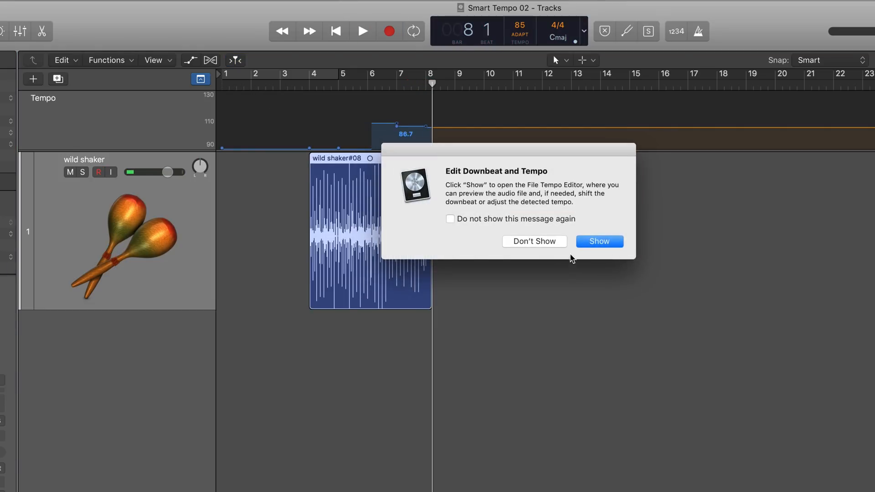
mouse_move(534, 241)
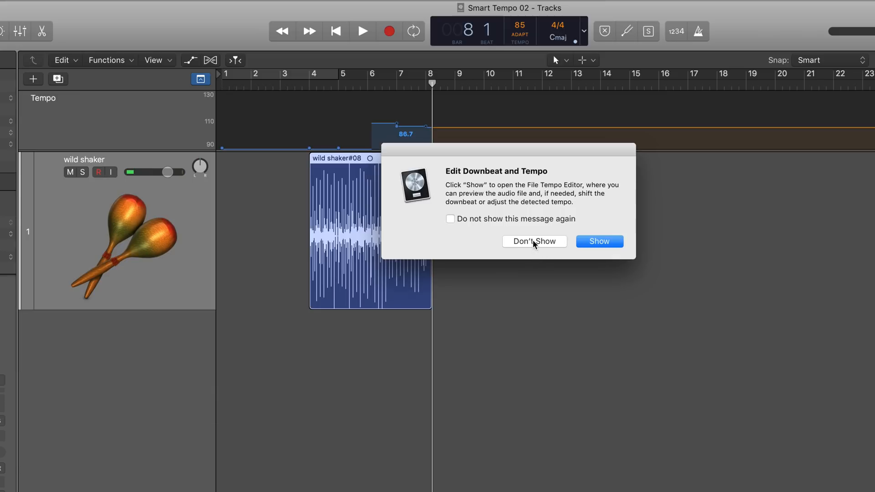
Dismiss the downbeat prompt, enable the metronome and audition the recording with the adapted tempo map
click(534, 241)
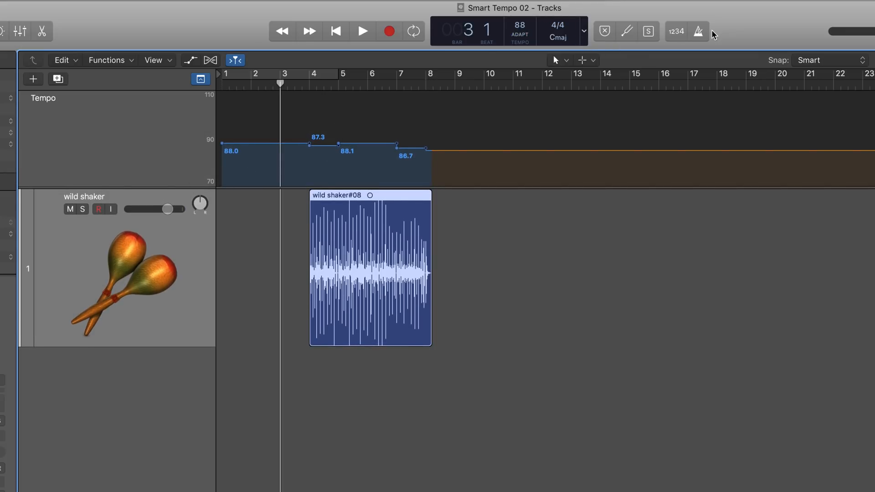
click(362, 31)
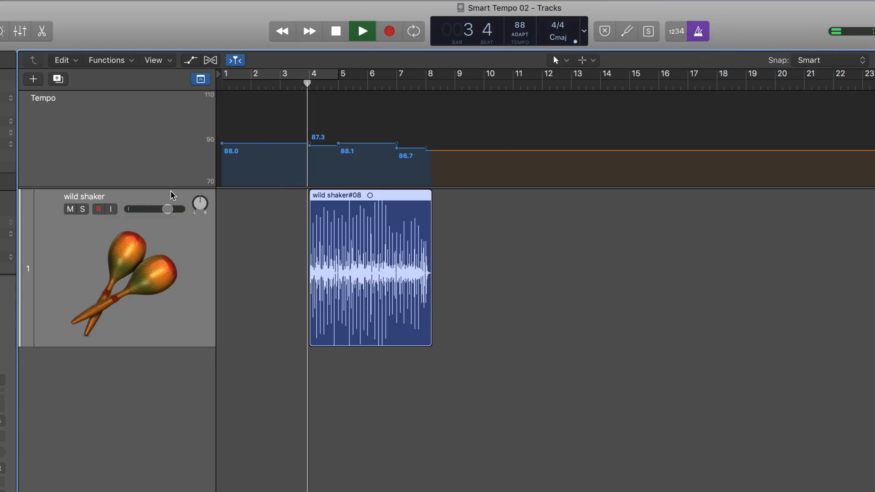
click(362, 31)
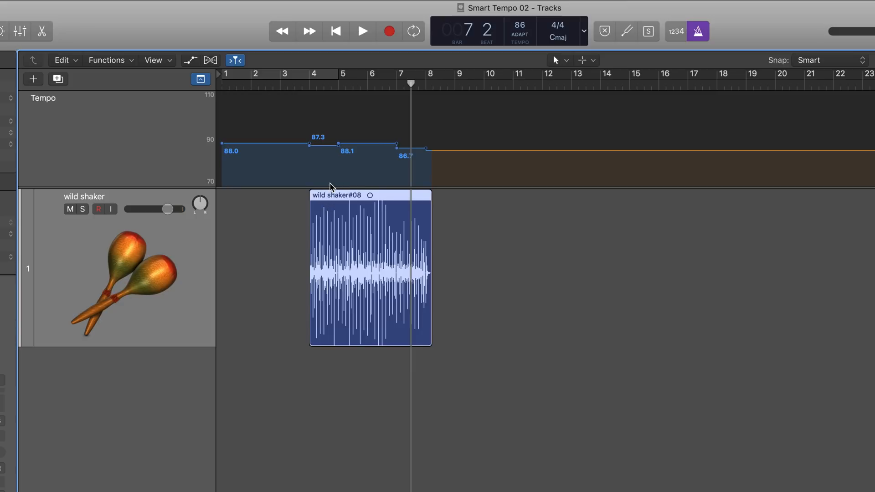
mouse_move(377, 217)
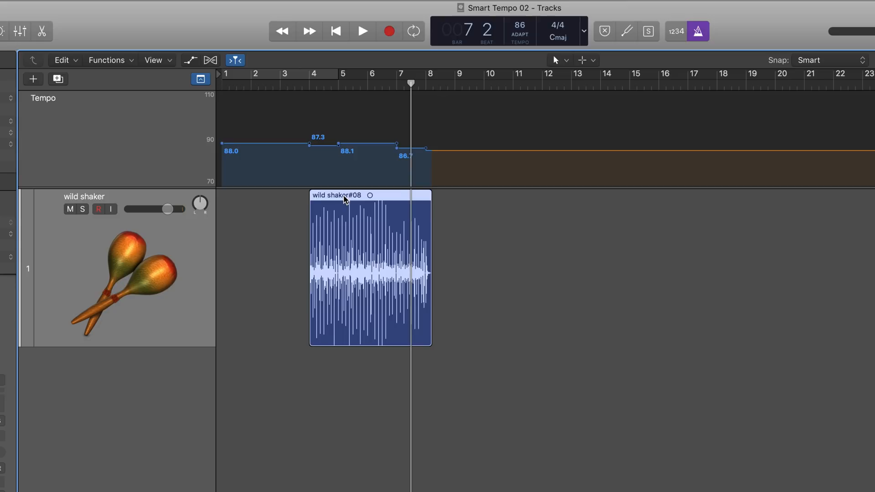
mouse_move(335, 200)
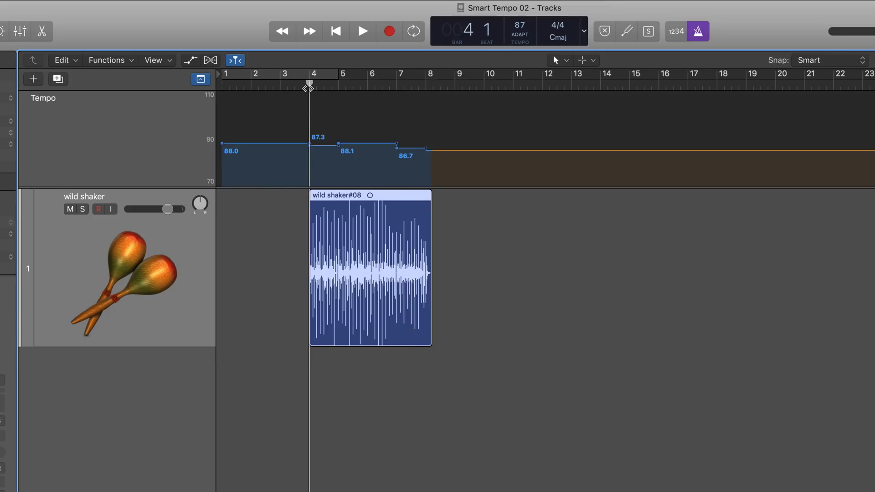
click(427, 73)
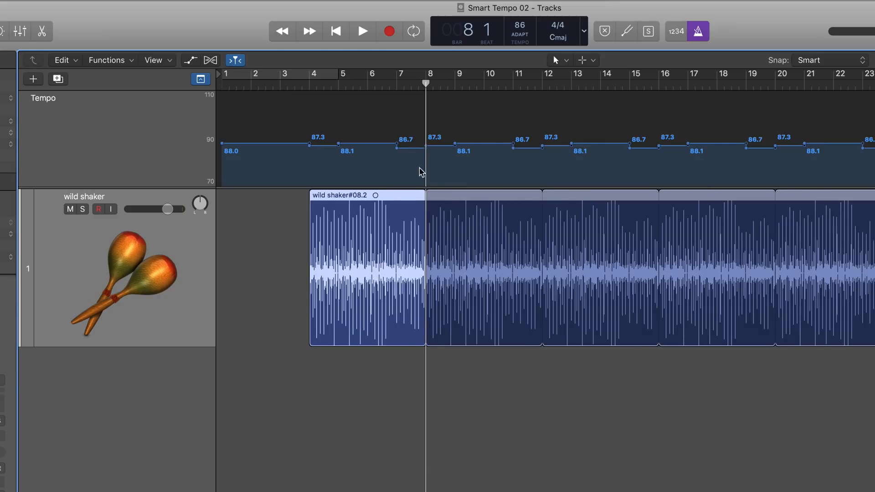
mouse_move(268, 233)
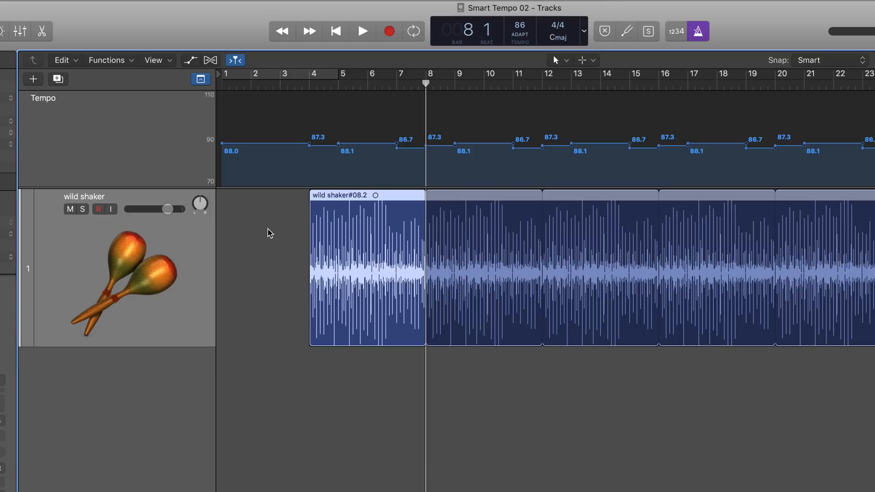
mouse_move(252, 229)
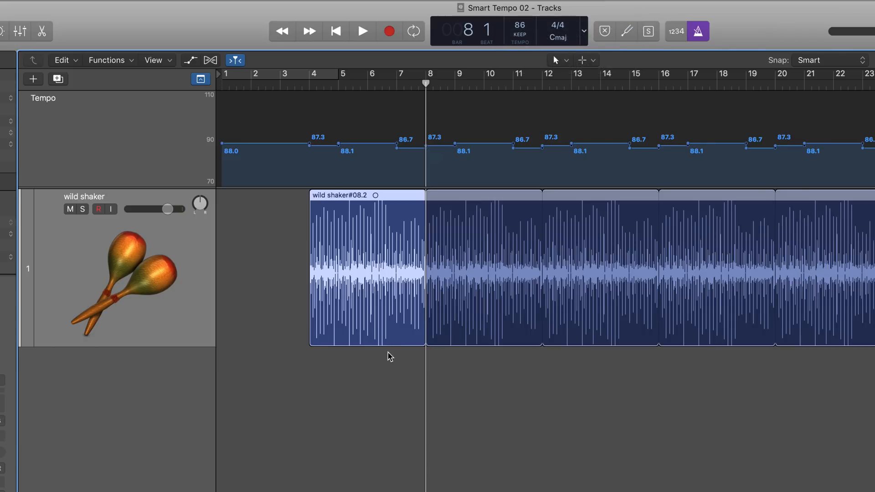
mouse_move(399, 405)
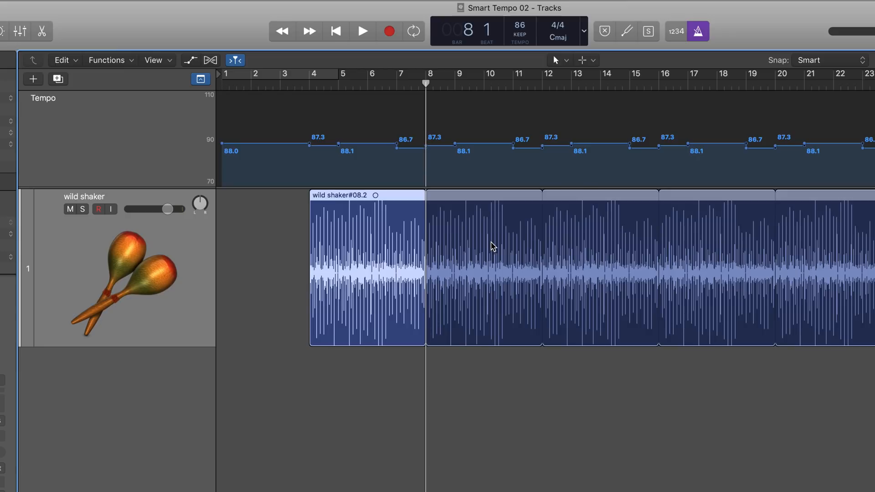
Show the Inspector's Flex & Follow setting for the looped wild shaker#08.2 region
click(38, 44)
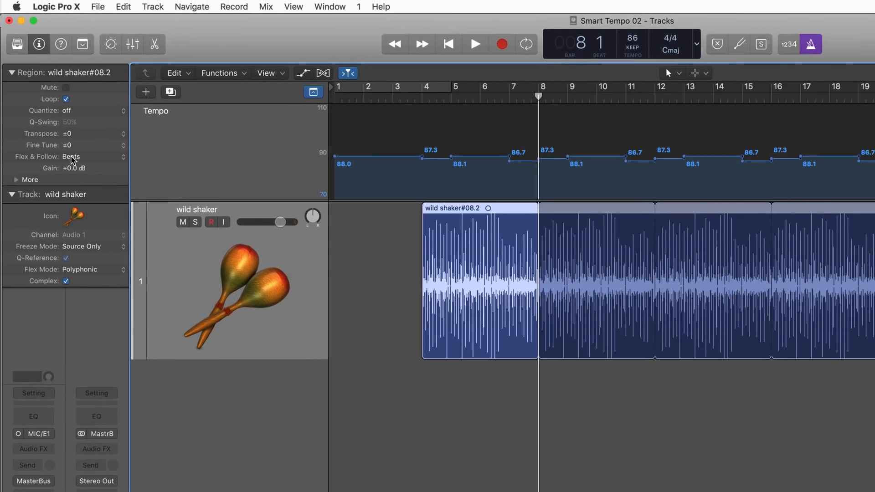
mouse_move(178, 111)
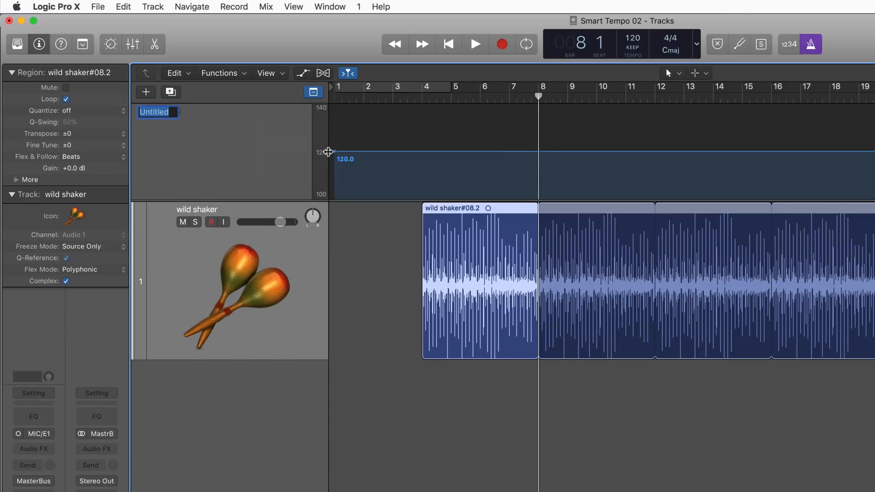
Drag the flat tempo line down from 120 to 94 BPM and play the looped shaker
drag(333, 159, 333, 179)
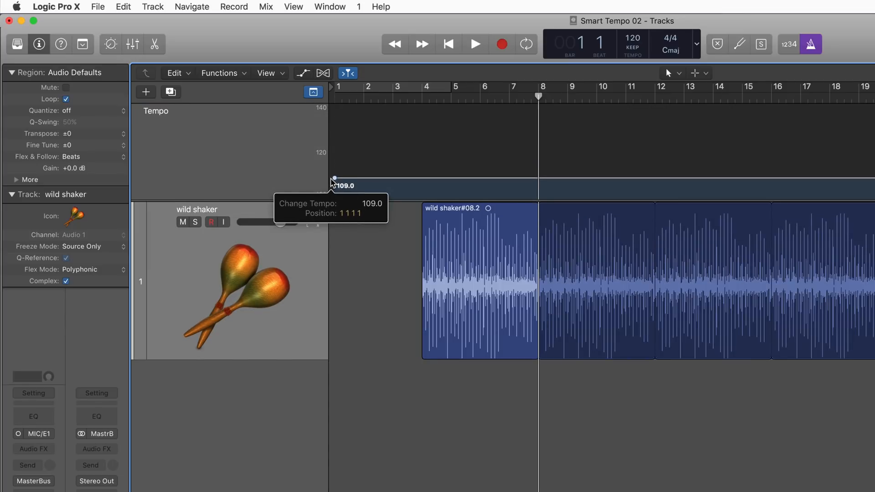
drag(334, 179, 332, 193)
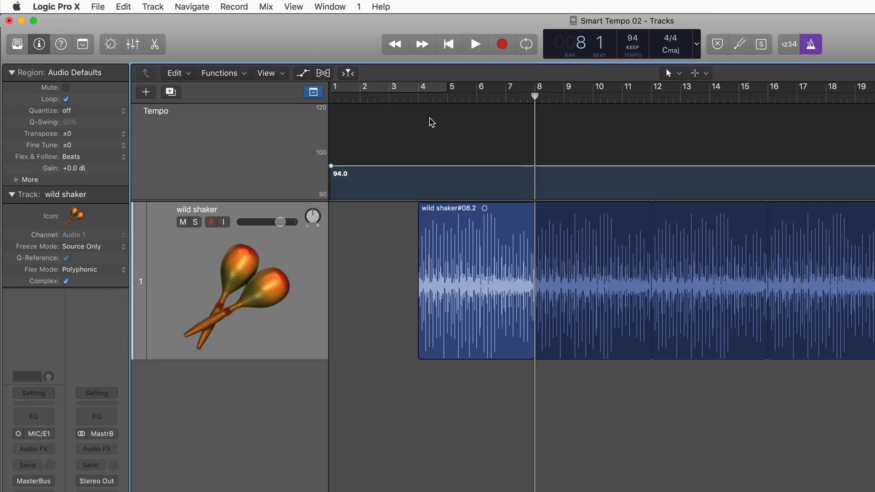
click(474, 44)
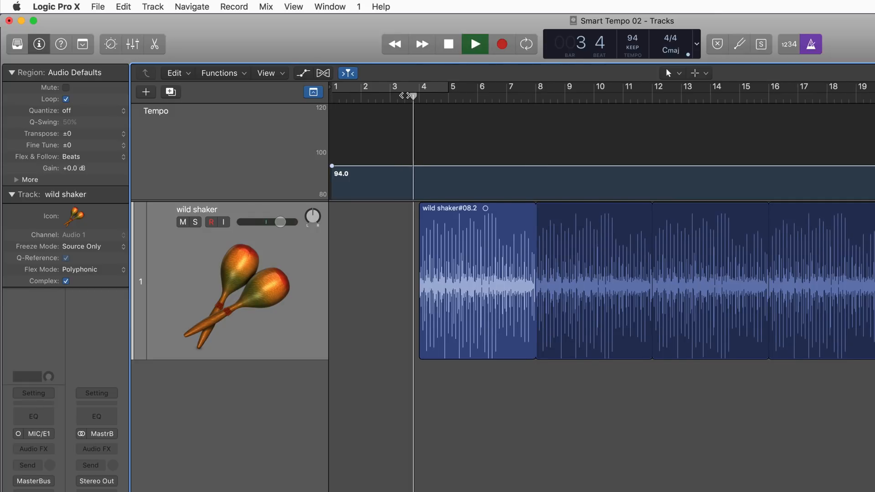